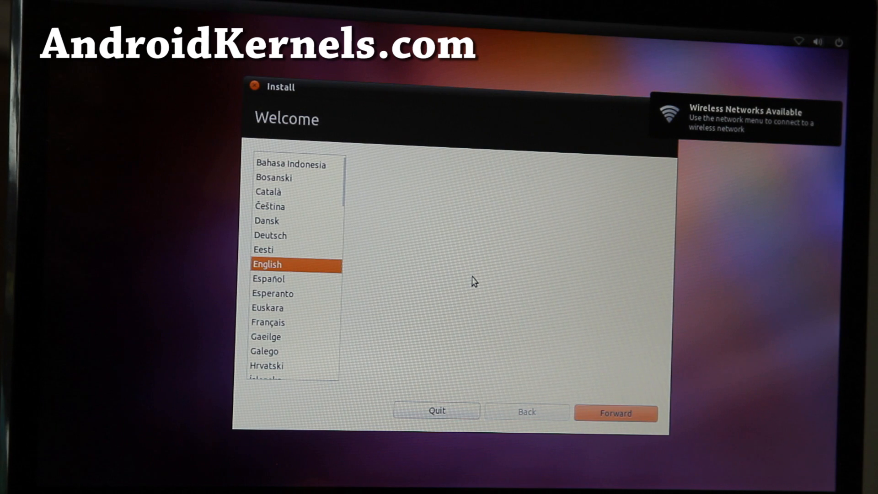
mouse_move(367, 304)
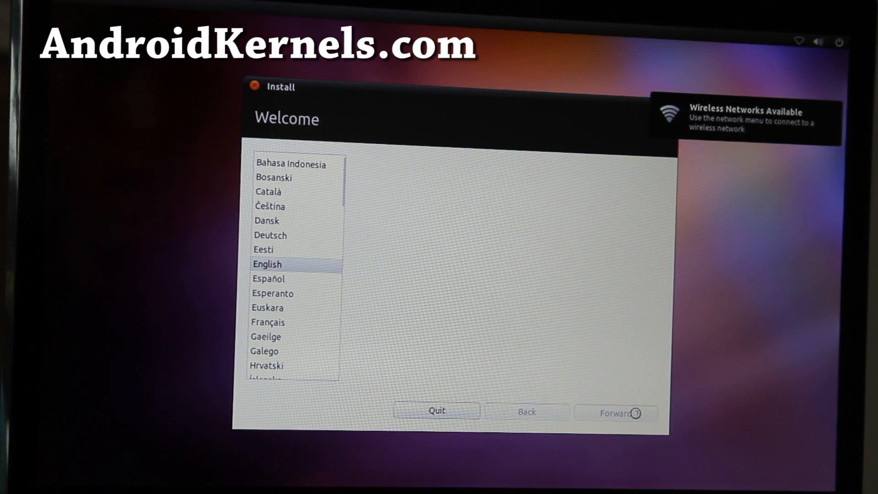
Keep English as the language and continue past the pre-install checklist to drive space options
click(615, 412)
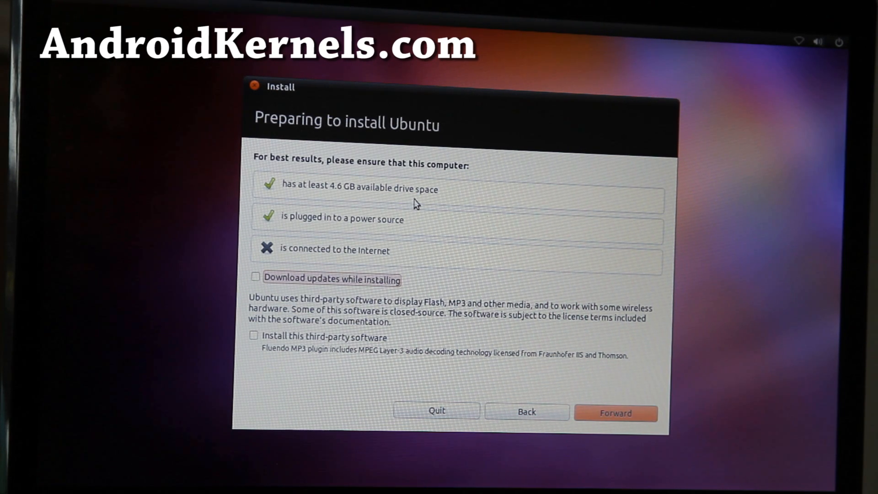
mouse_move(359, 210)
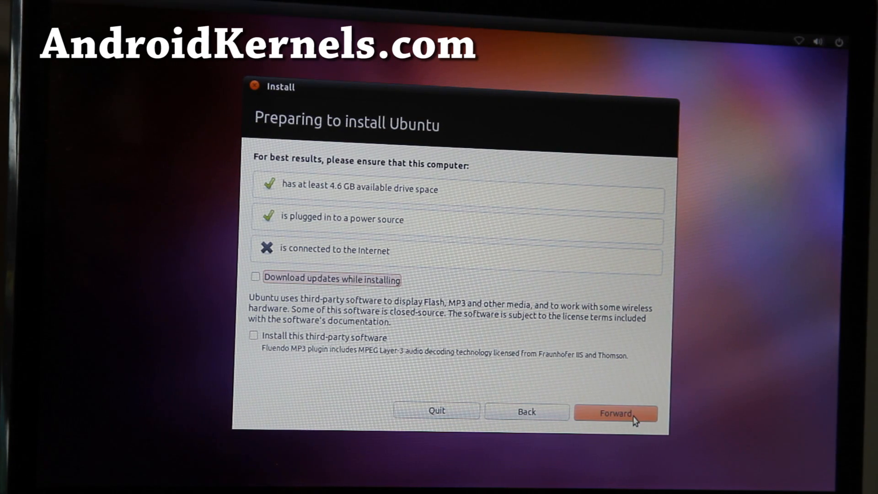
click(615, 413)
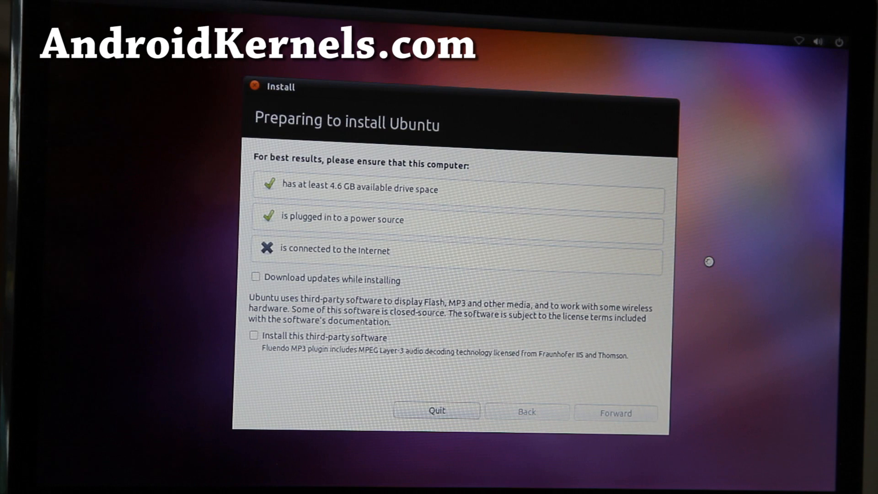
click(614, 413)
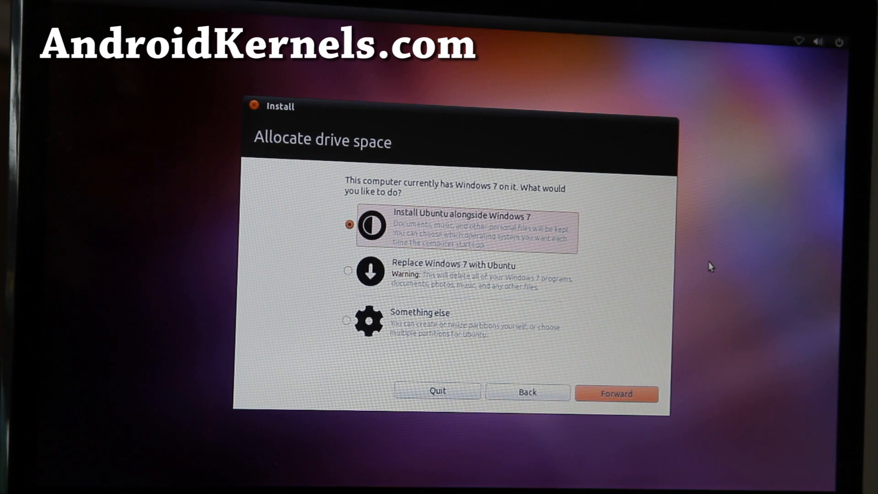
mouse_move(635, 273)
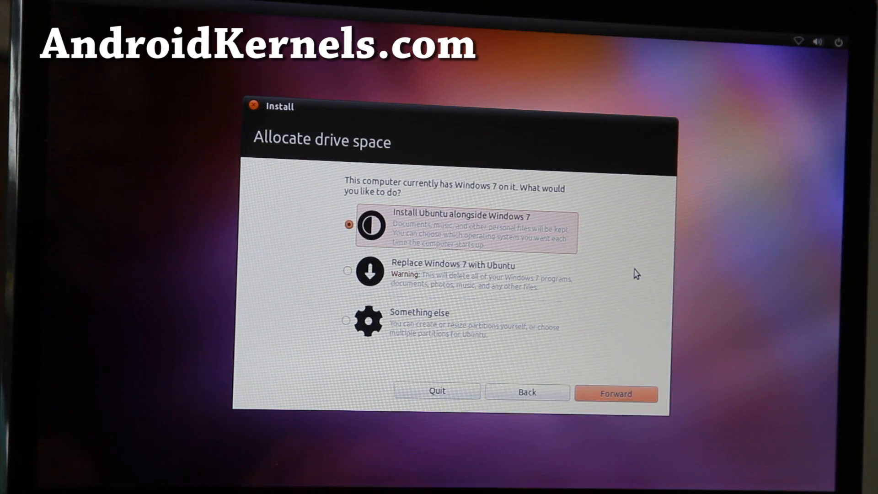
mouse_move(568, 310)
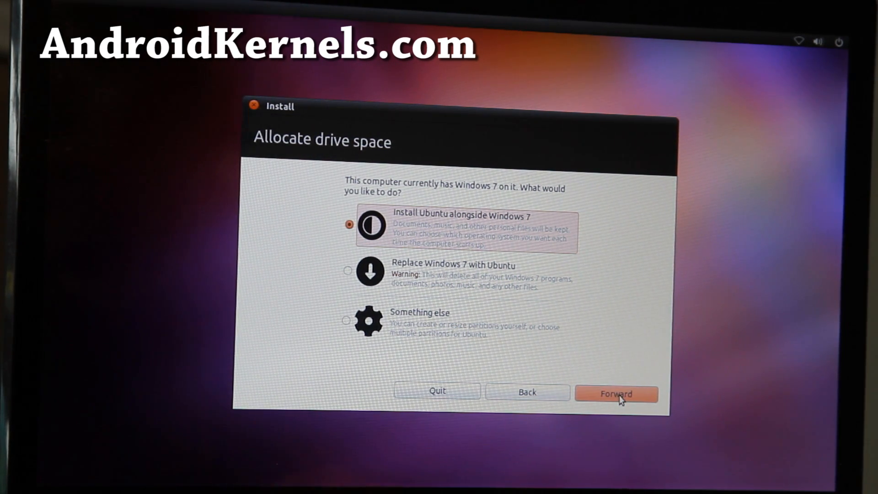
Continue with 'Install Ubuntu alongside Windows 7' selected to reach the drive-split page
click(616, 393)
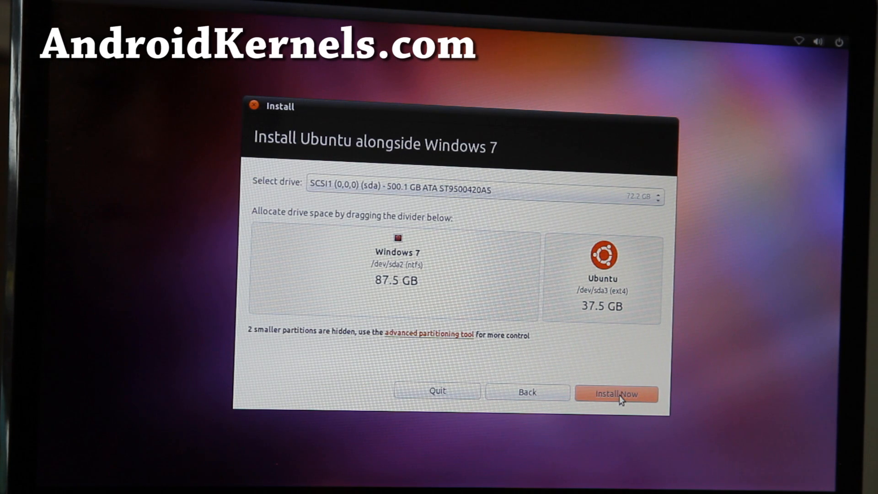
mouse_move(515, 269)
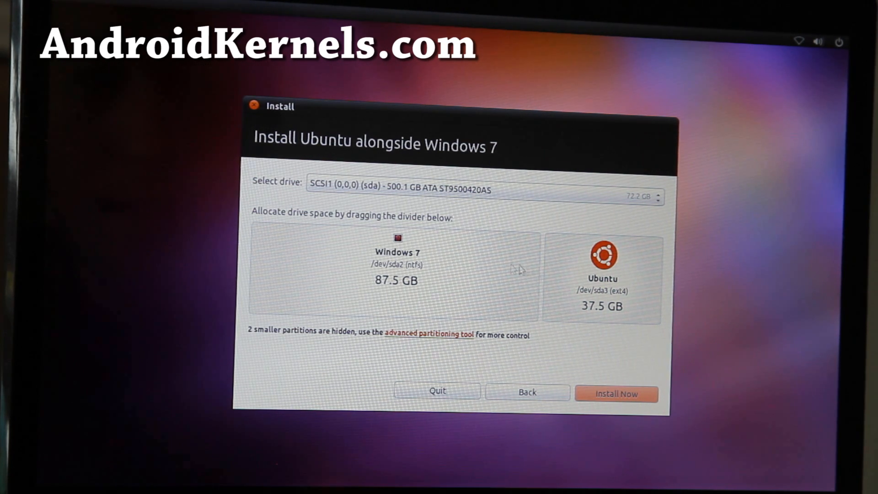
mouse_move(398, 259)
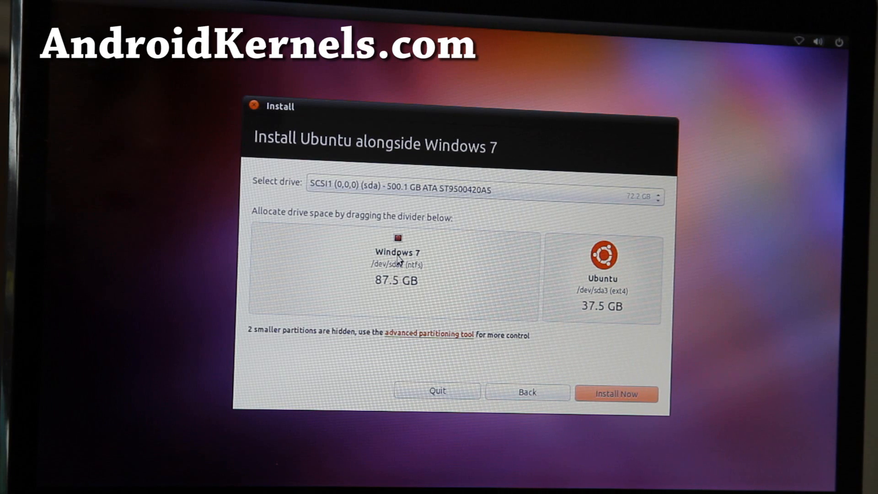
mouse_move(541, 273)
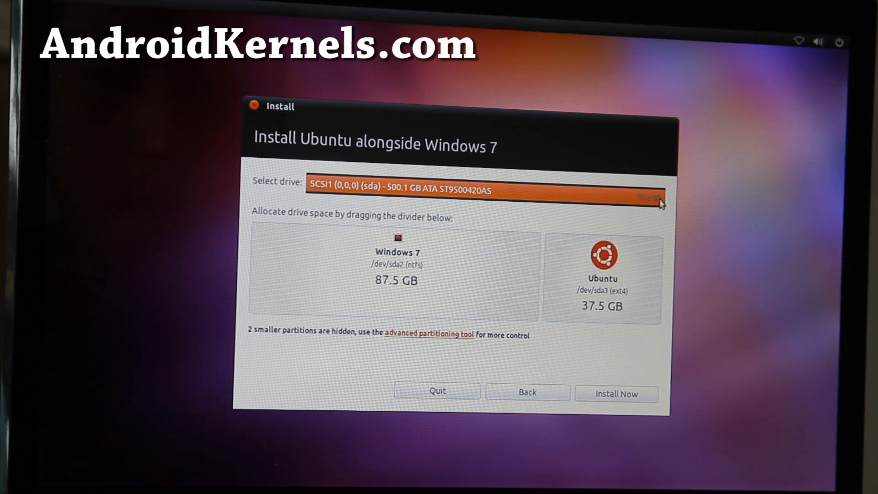
mouse_move(631, 206)
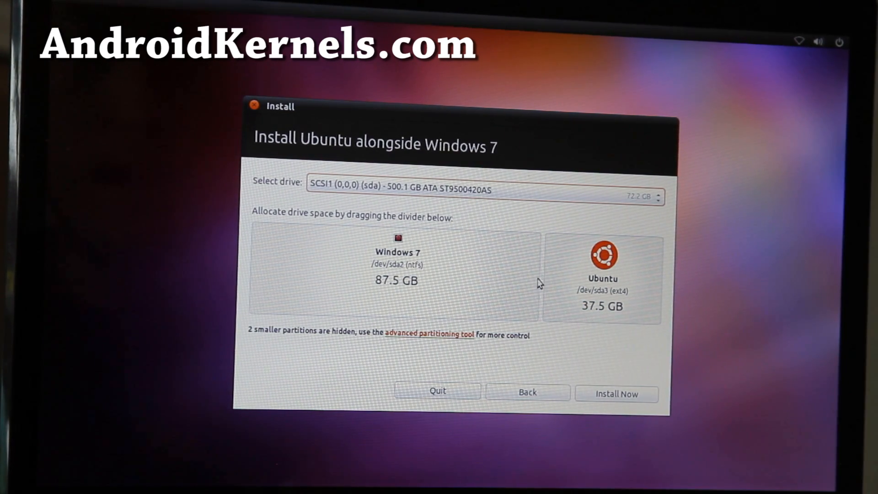
mouse_move(385, 282)
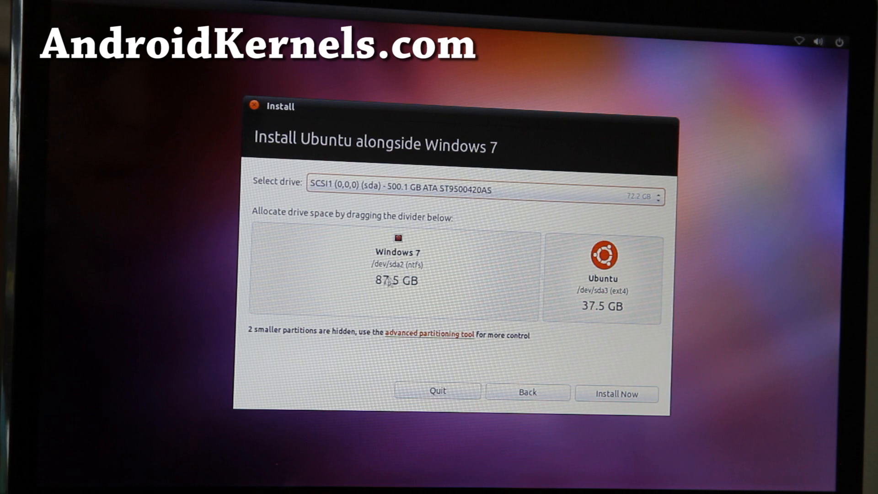
mouse_move(551, 279)
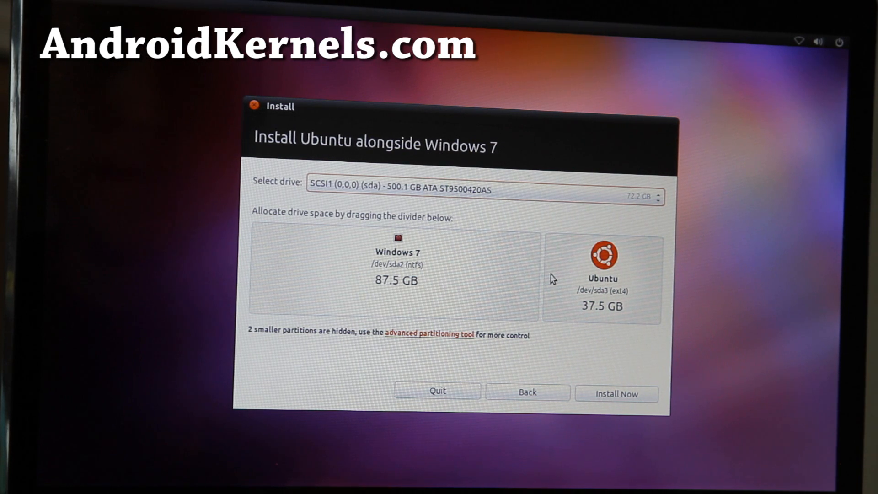
mouse_move(530, 295)
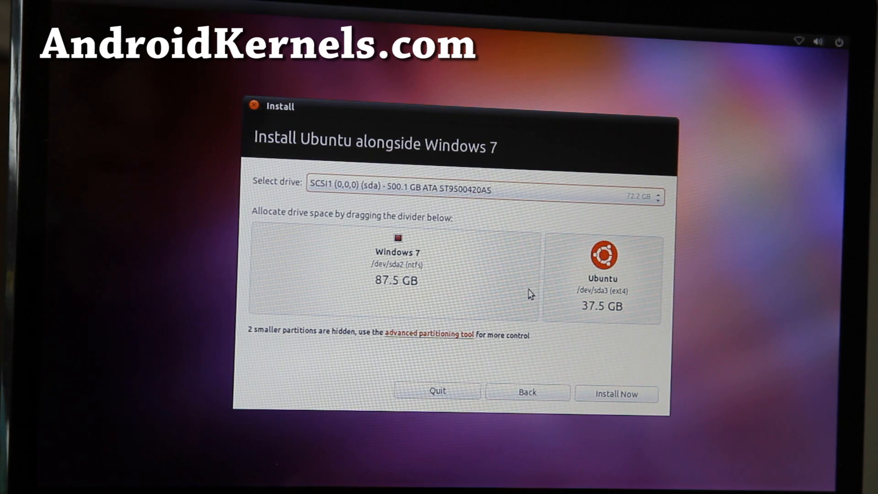
mouse_move(632, 314)
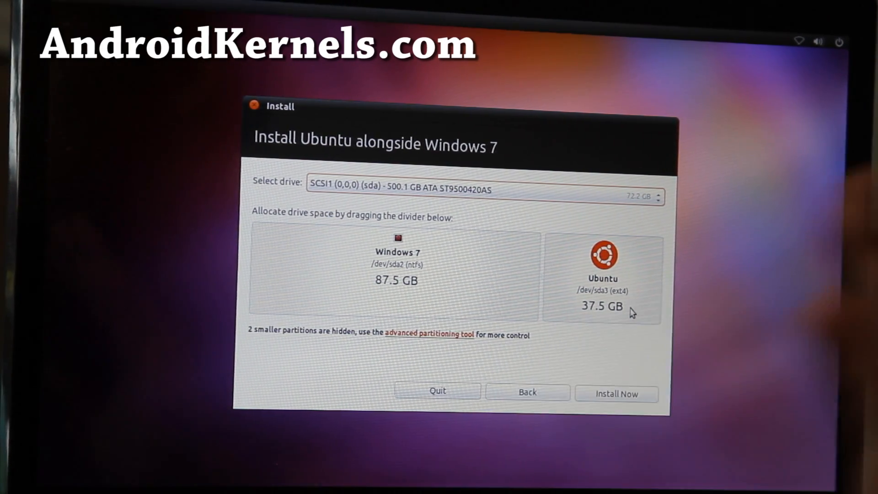
mouse_move(596, 367)
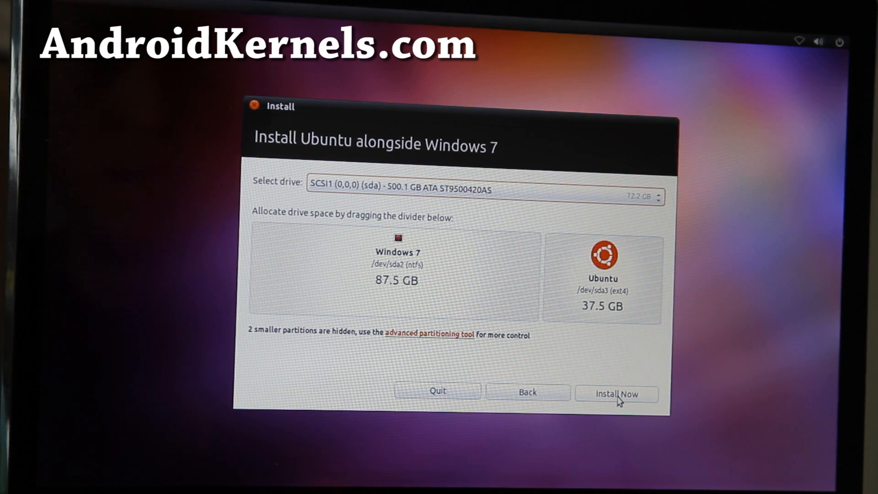
Start installation with 87.5 GB for Windows 7 and 37.5 GB for Ubuntu
click(615, 393)
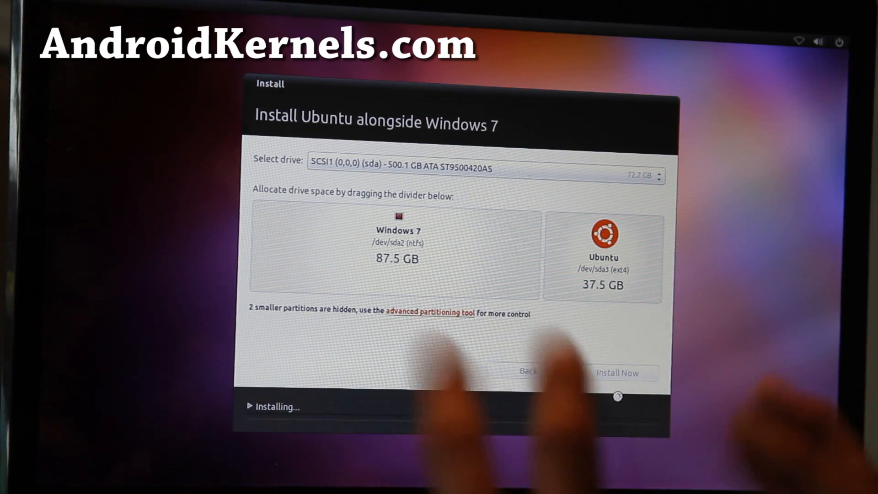
click(617, 372)
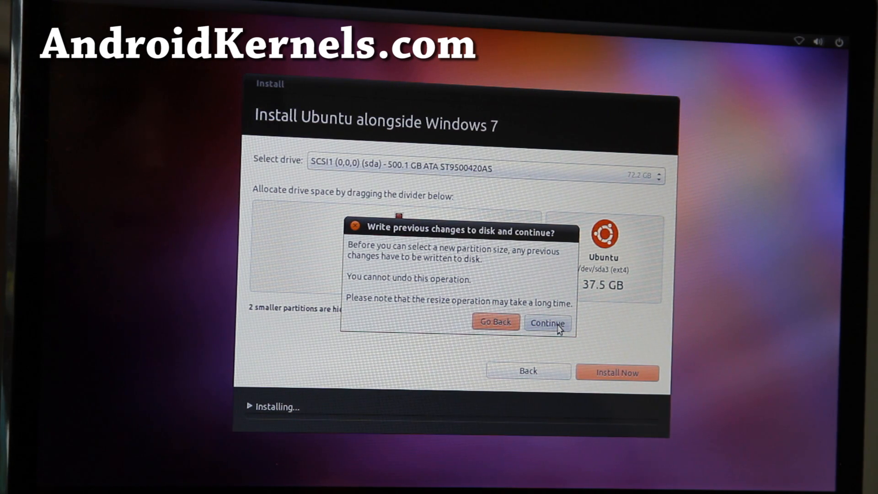
Confirm writing the partition changes to disk so copying begins
click(547, 322)
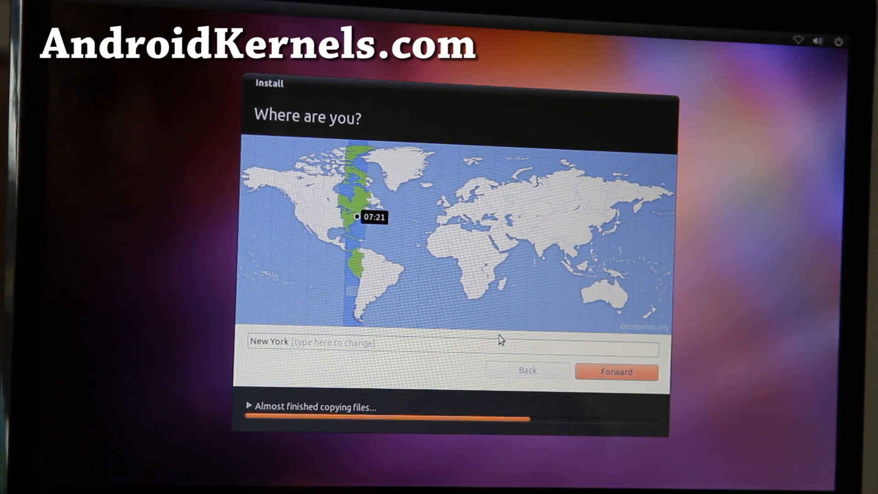
Set the time zone to Los Angeles and accept the USA keyboard layout
click(300, 222)
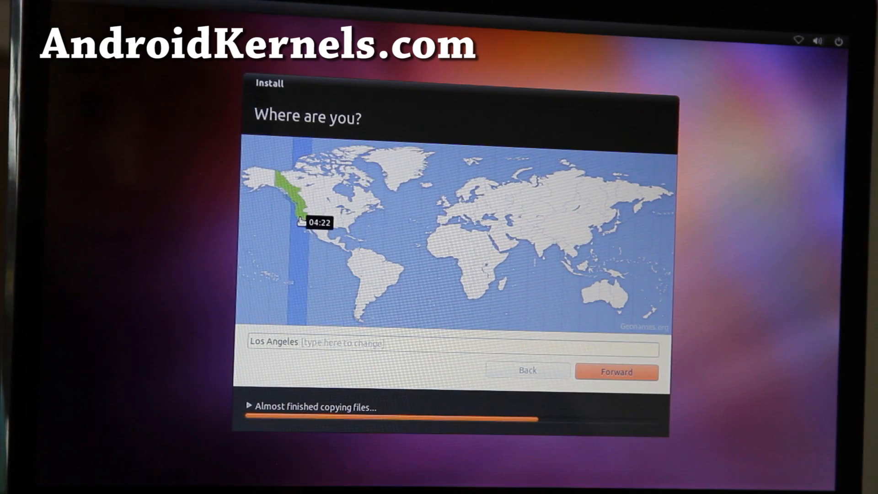
mouse_move(480, 290)
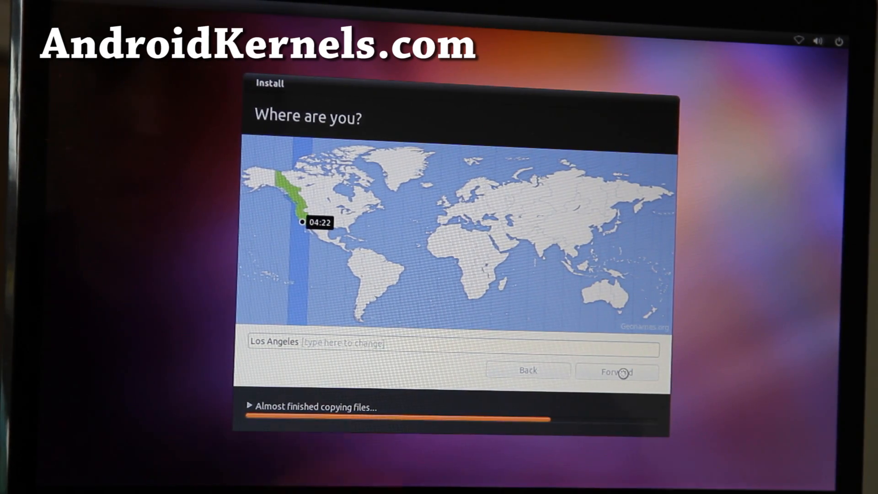
click(615, 371)
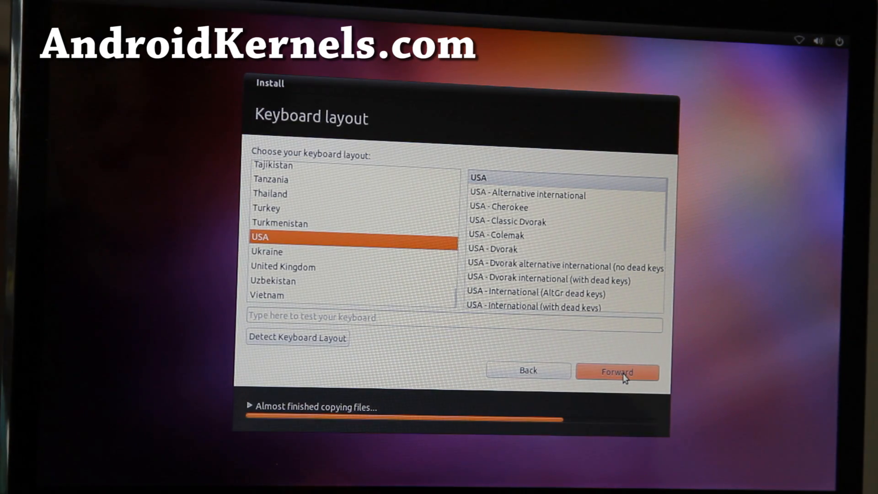
click(616, 372)
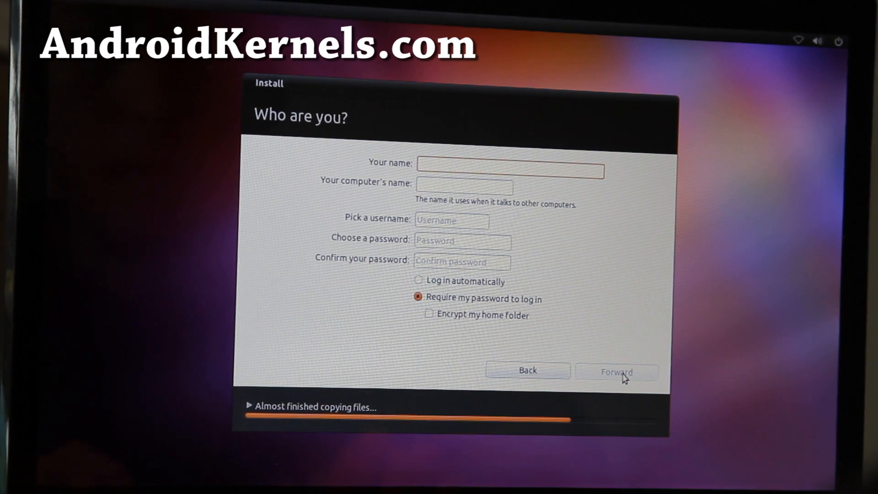
Enter the name 'maxubungu', replace the computer name, confirm a password and submit the account details
text(m)
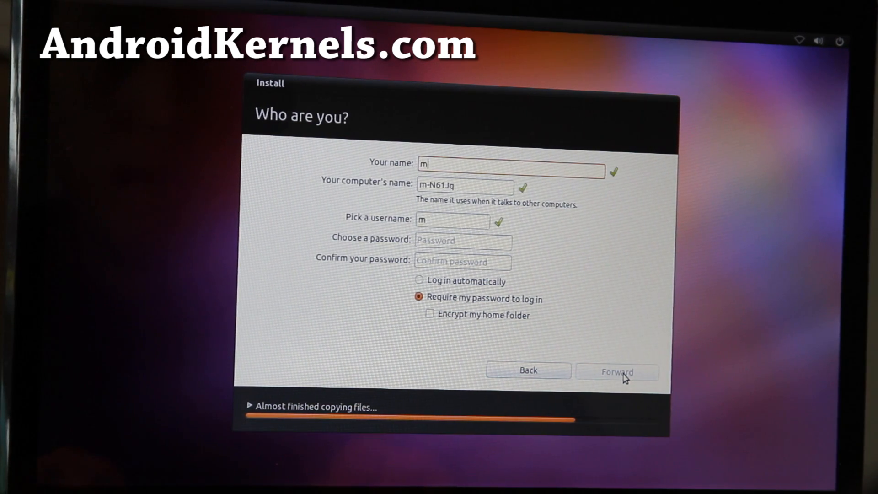
text(axubungu)
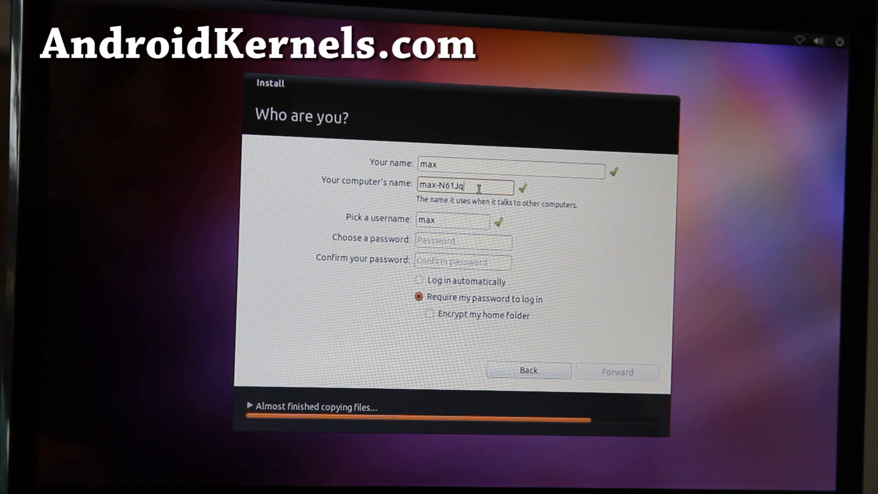
double_click(443, 185)
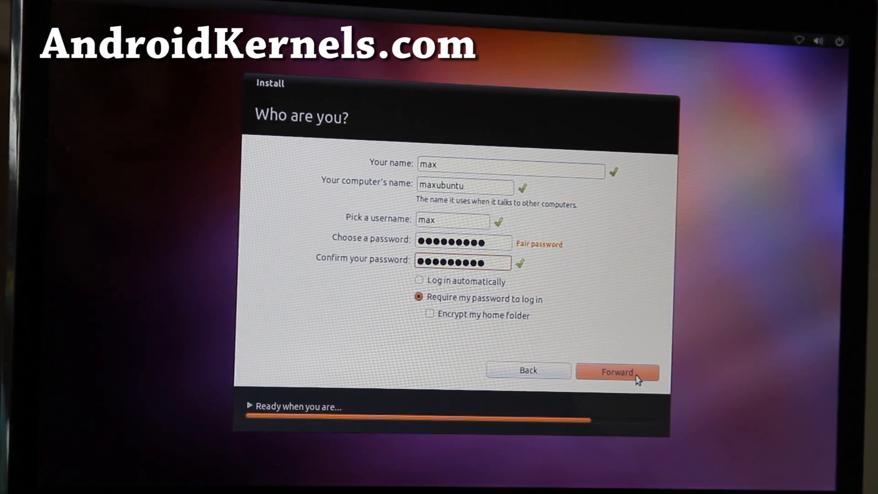
click(617, 372)
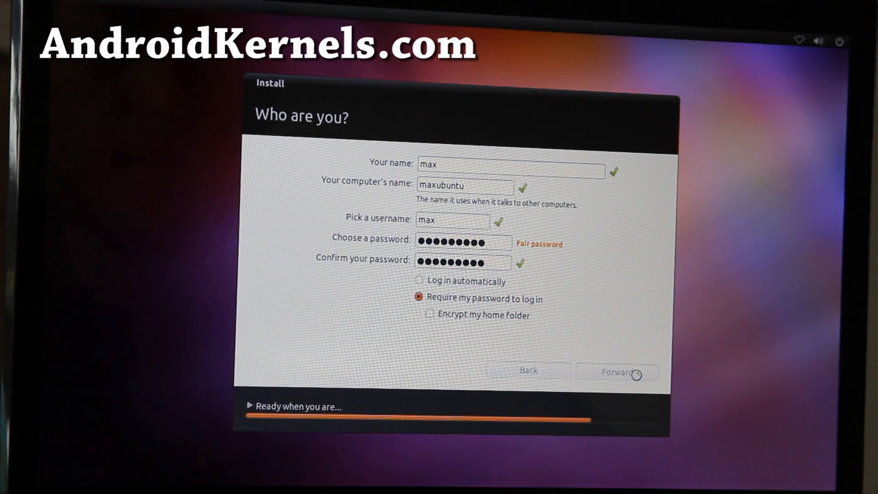
click(616, 372)
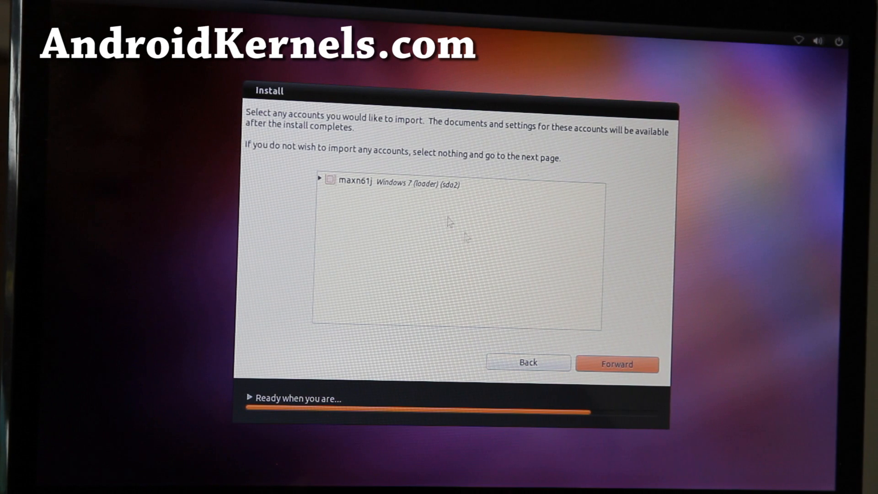
mouse_move(342, 195)
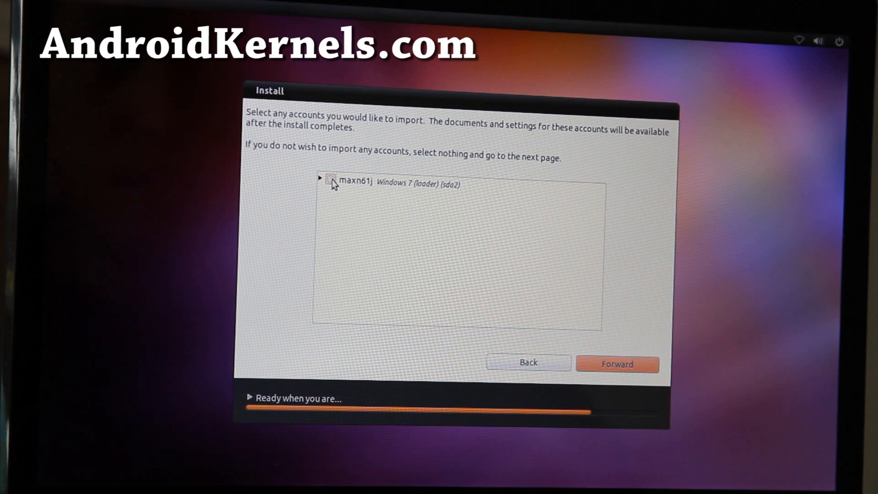
Select the Windows 7 account for importing documents and settings, finishing the setup questions
click(331, 182)
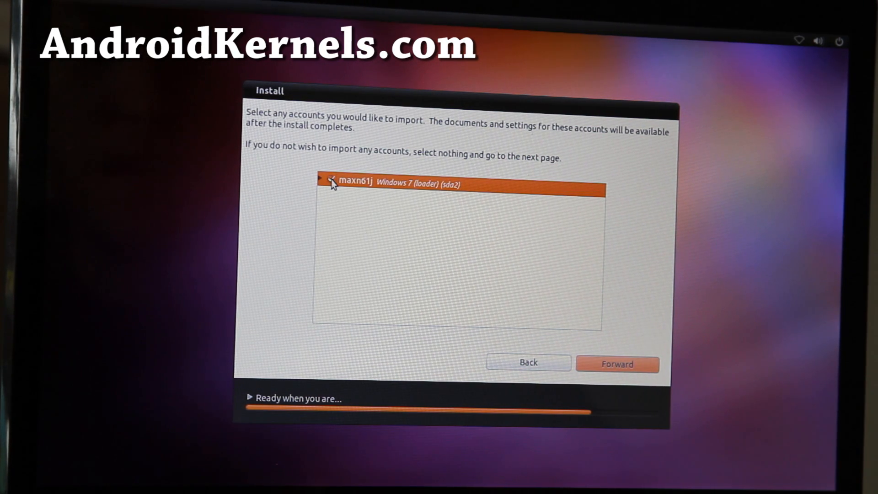
click(331, 181)
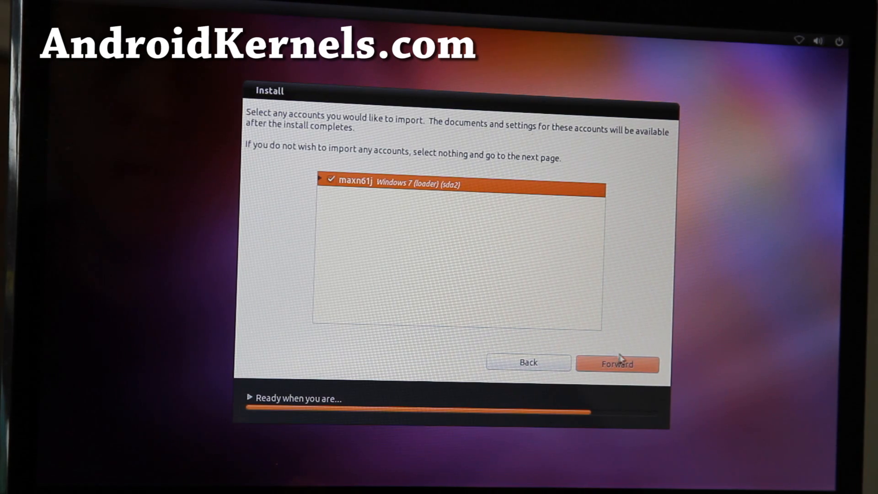
click(616, 363)
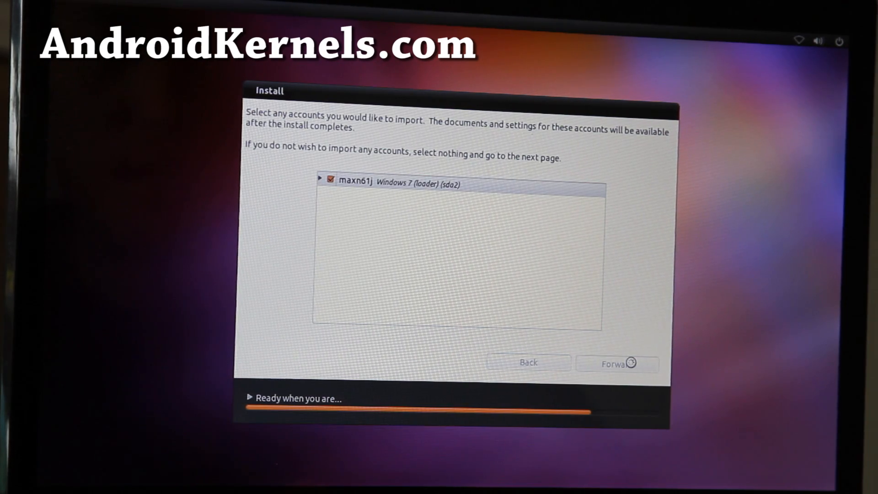
click(615, 364)
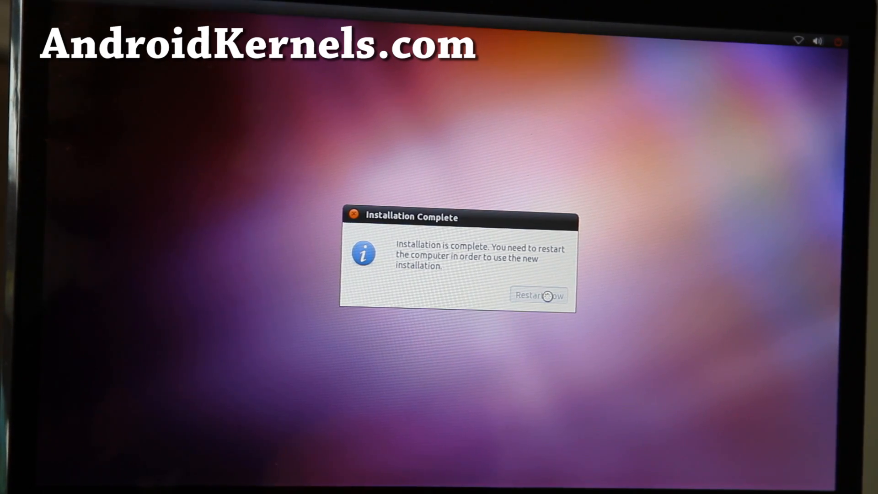
Restart the computer now that installation is complete
click(539, 295)
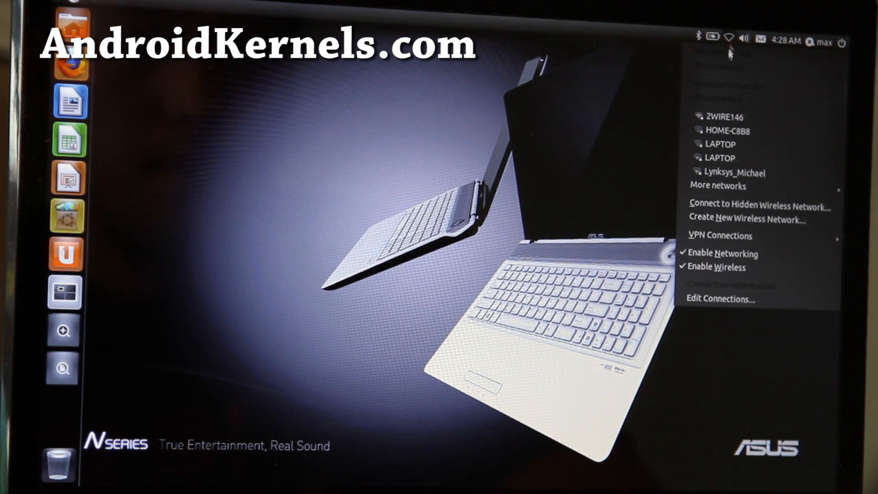
mouse_move(728, 131)
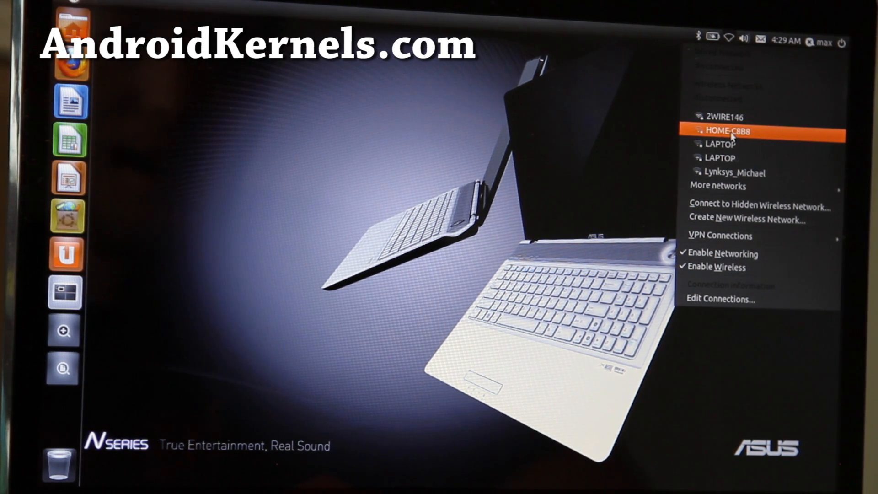
mouse_move(722, 157)
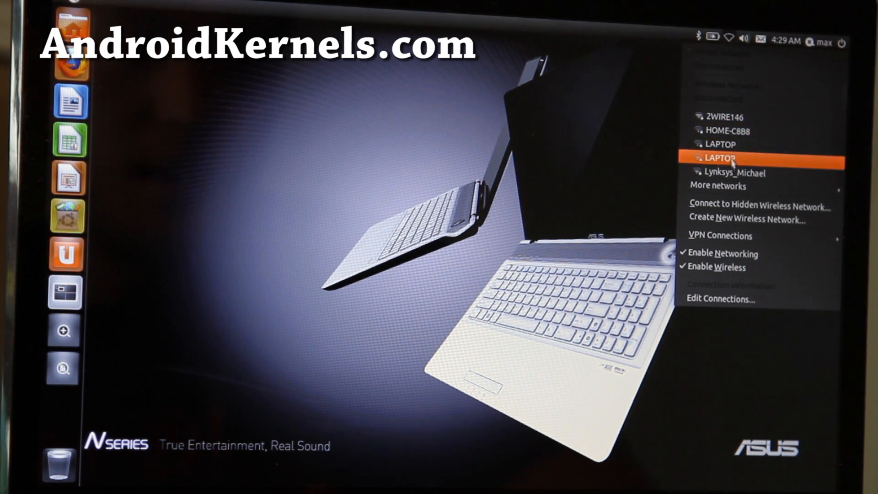